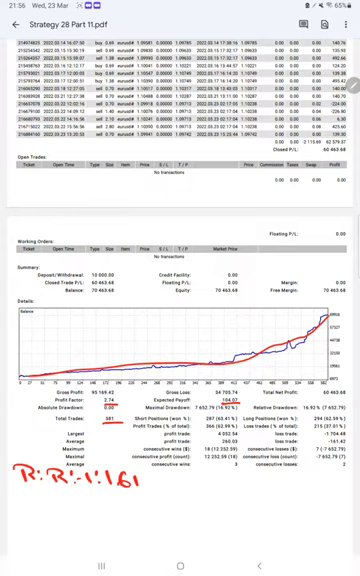
type("B.ε")
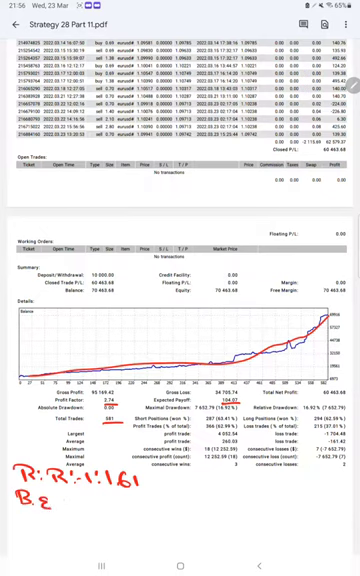
type("38.1")
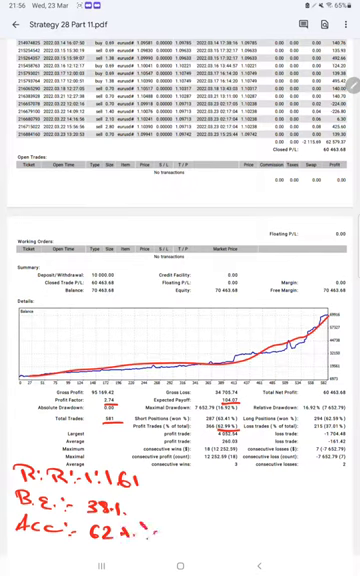
type("24.1")
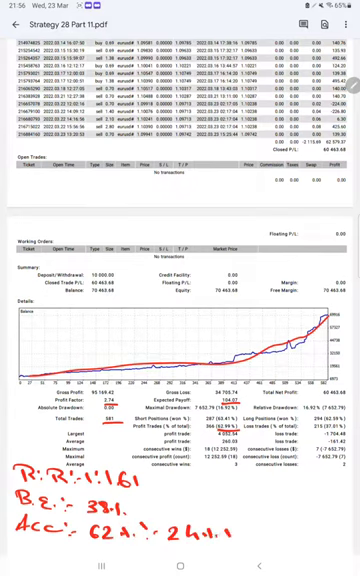